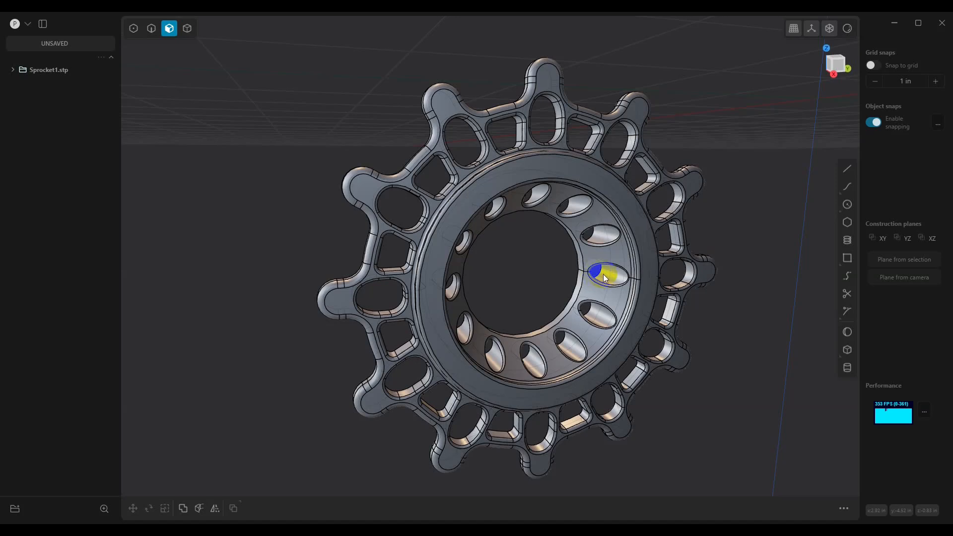
{"action": "mouse_move", "coordinate": [632, 297]}
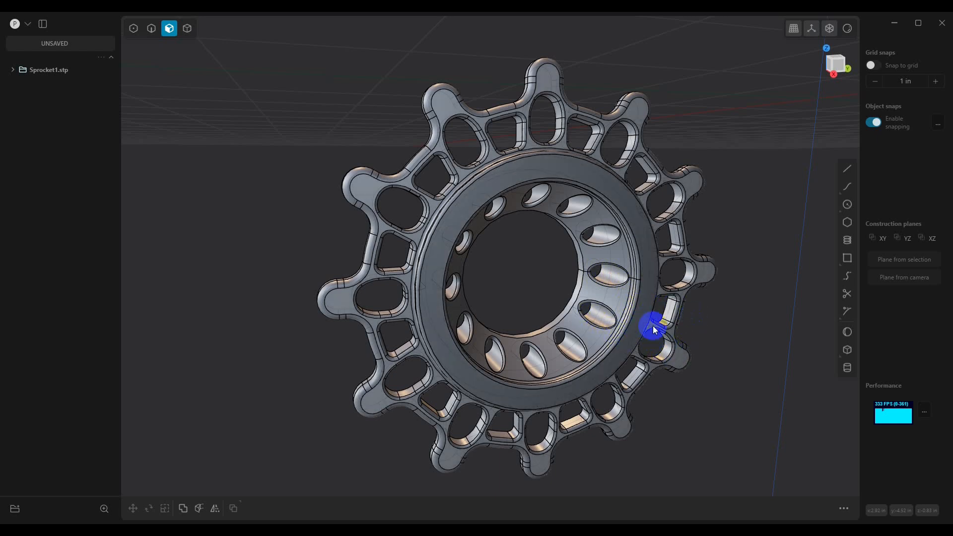
Step: Start an export from the main menu and save over the existing Sprocket1.obj on the Desktop
{"action": "left_click", "coordinate": [15, 22]}
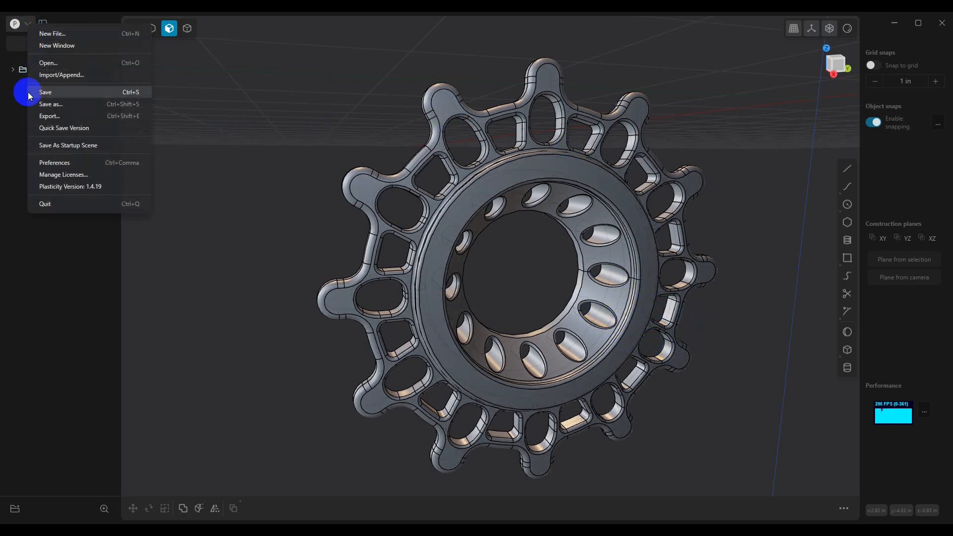
{"action": "left_click", "coordinate": [49, 116]}
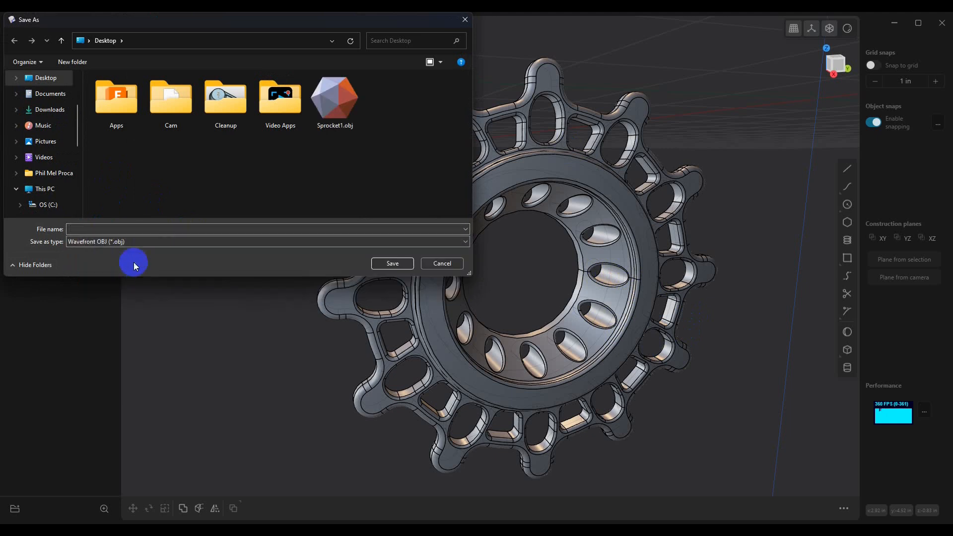
{"action": "left_click", "coordinate": [334, 97]}
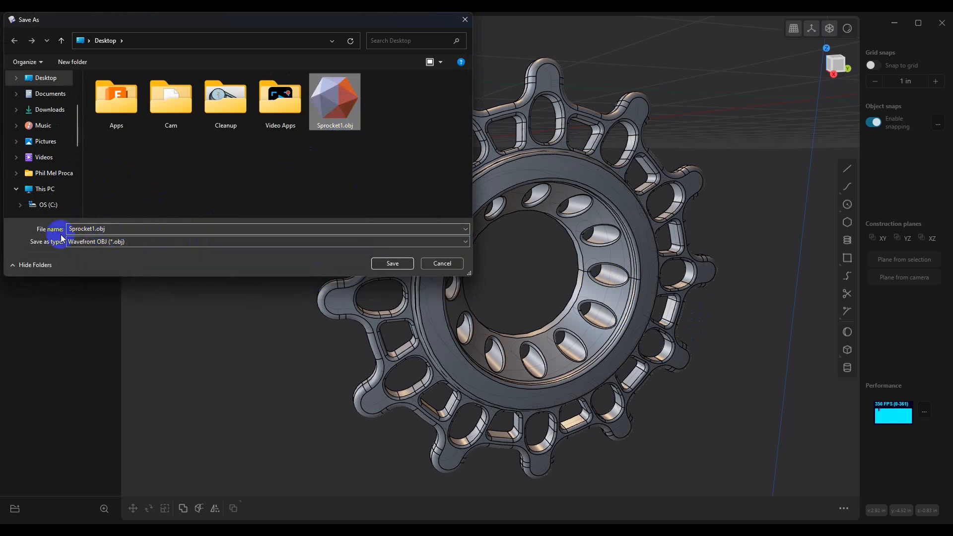
{"action": "left_click", "coordinate": [392, 263]}
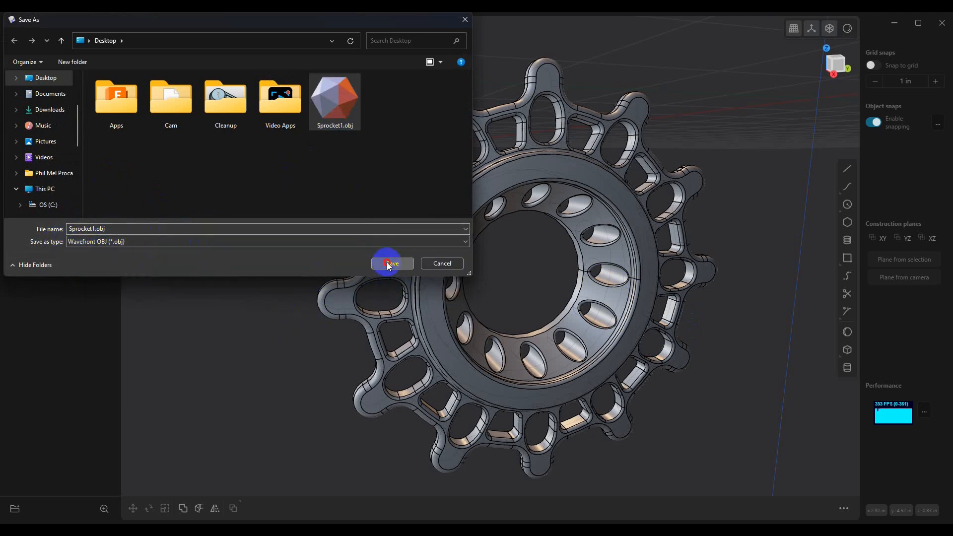
{"action": "left_click", "coordinate": [391, 263]}
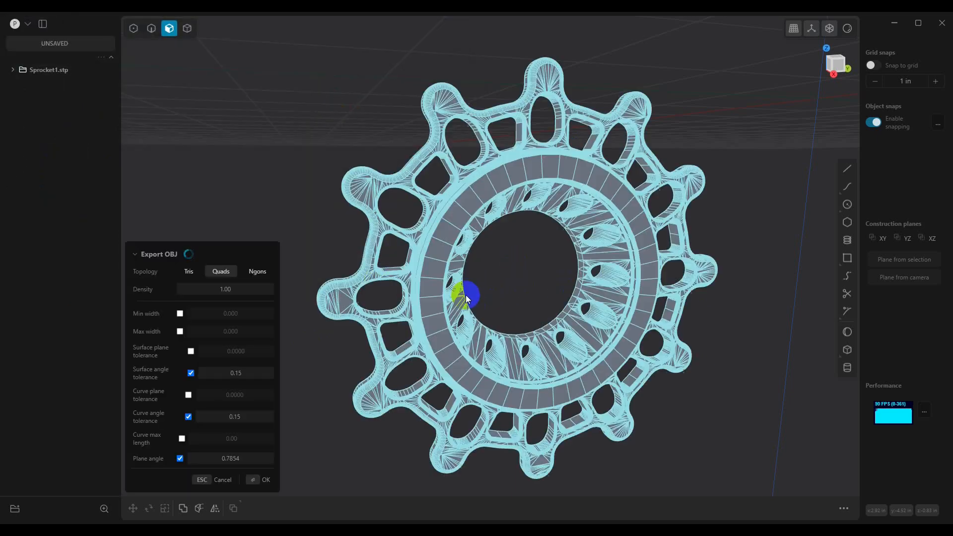
{"action": "mouse_move", "coordinate": [195, 350]}
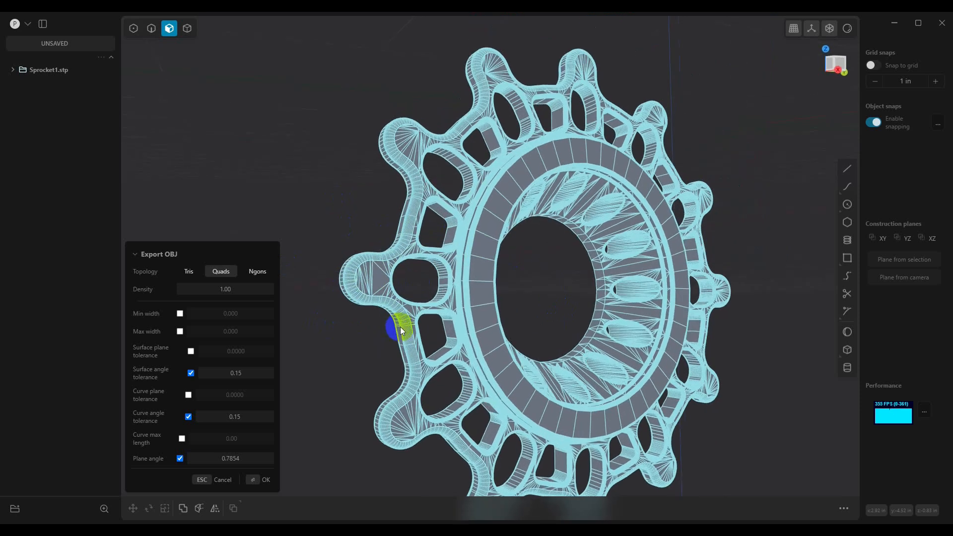
Step: Orbit the sprocket to inspect the quad tessellation preview in the Export OBJ panel
{"action": "left_click_drag", "start_coordinate": [401, 329], "coordinate": [368, 301]}
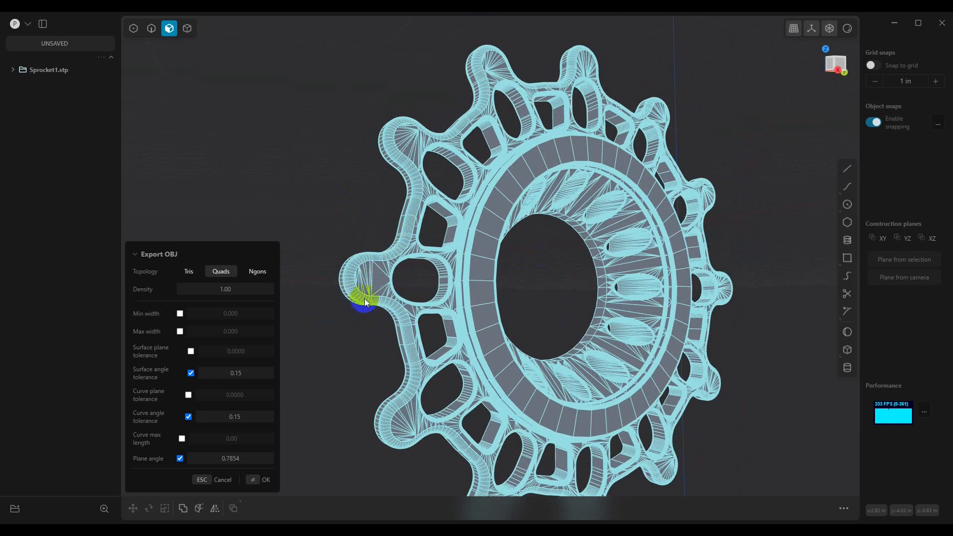
{"action": "mouse_move", "coordinate": [375, 315]}
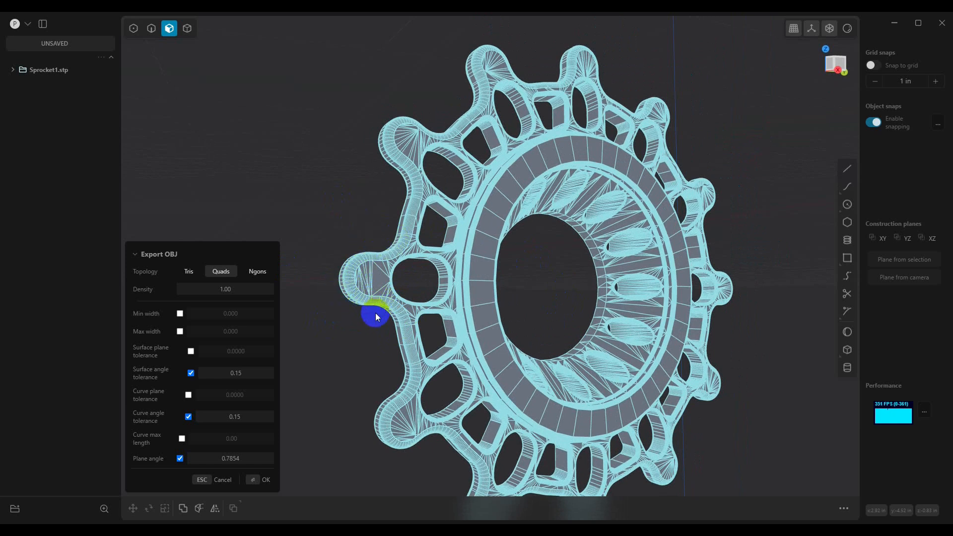
{"action": "left_click", "coordinate": [256, 271]}
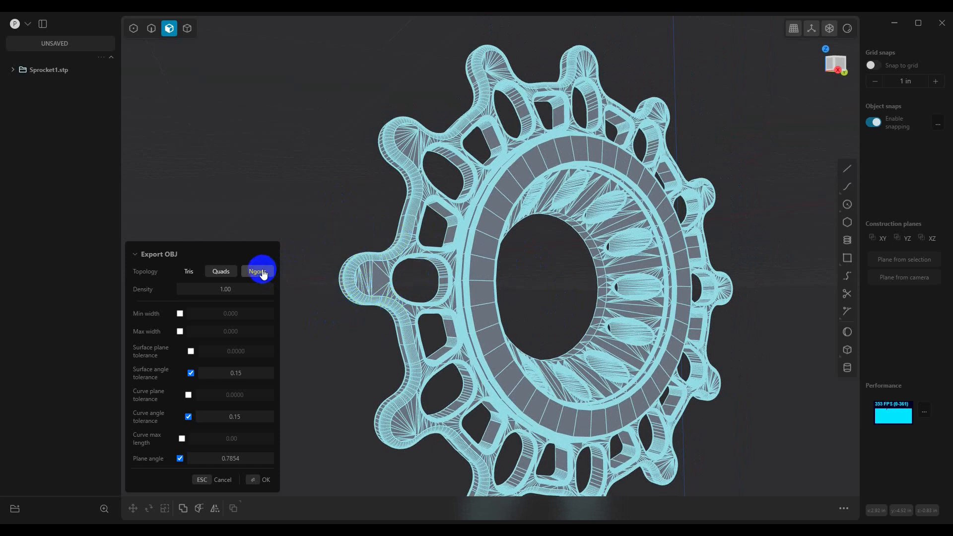
Step: Switch the export topology to Ngons and inspect the tooth openings' n-gon edges up close
{"action": "left_click", "coordinate": [258, 271]}
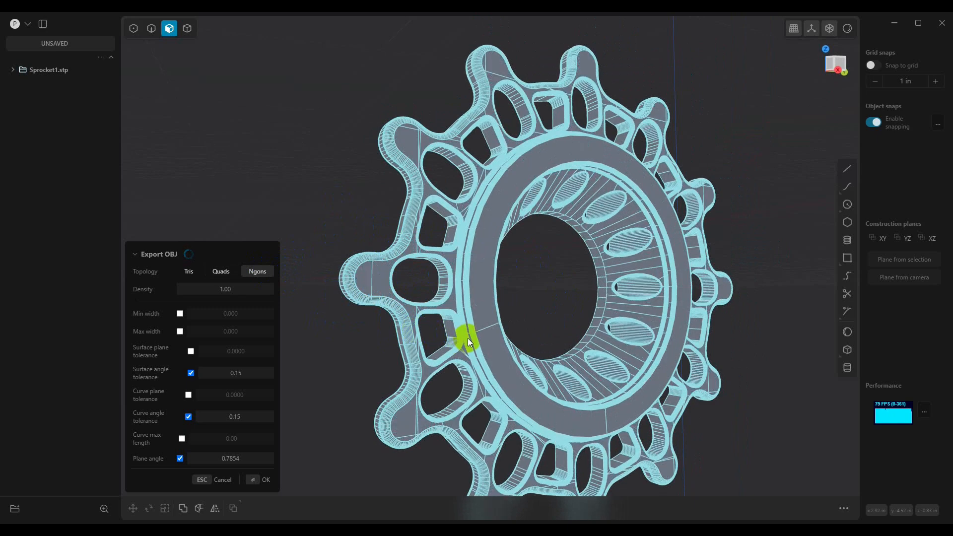
{"action": "mouse_move", "coordinate": [392, 329]}
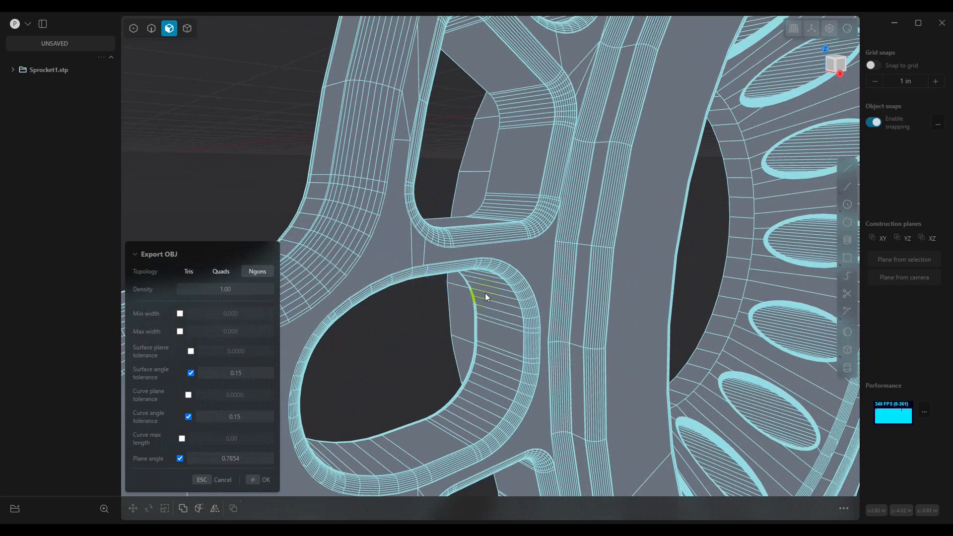
{"action": "left_click_drag", "start_coordinate": [486, 297], "coordinate": [371, 250]}
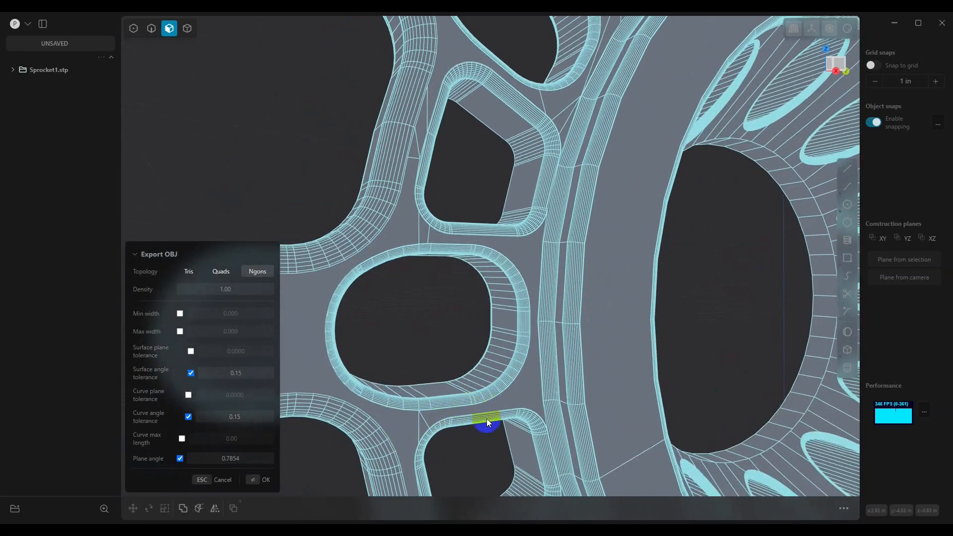
{"action": "scroll", "scroll_direction": "down", "scroll_amount": 3}
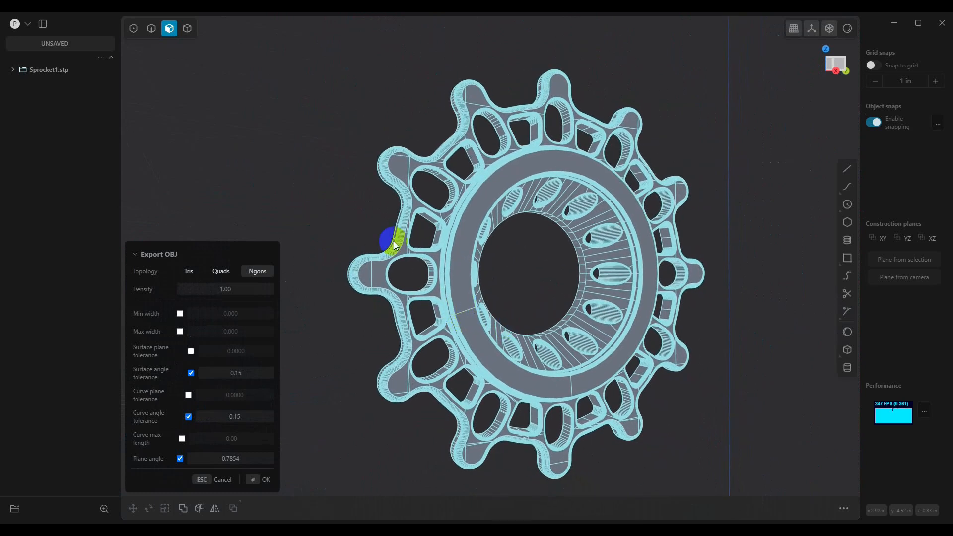
{"action": "mouse_move", "coordinate": [173, 313]}
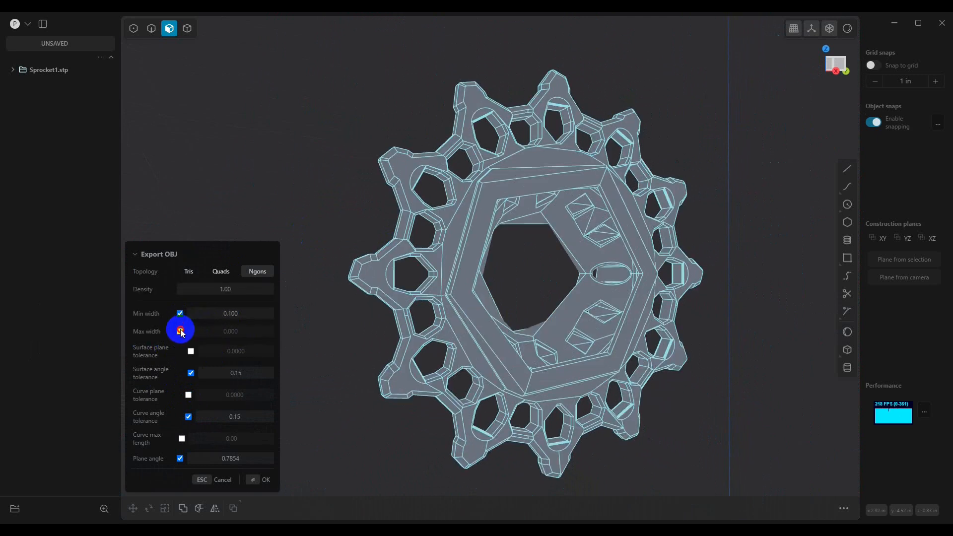
Step: Enable the maximum facet width limit and begin lowering Min width to 0.0001
{"action": "left_click", "coordinate": [180, 332]}
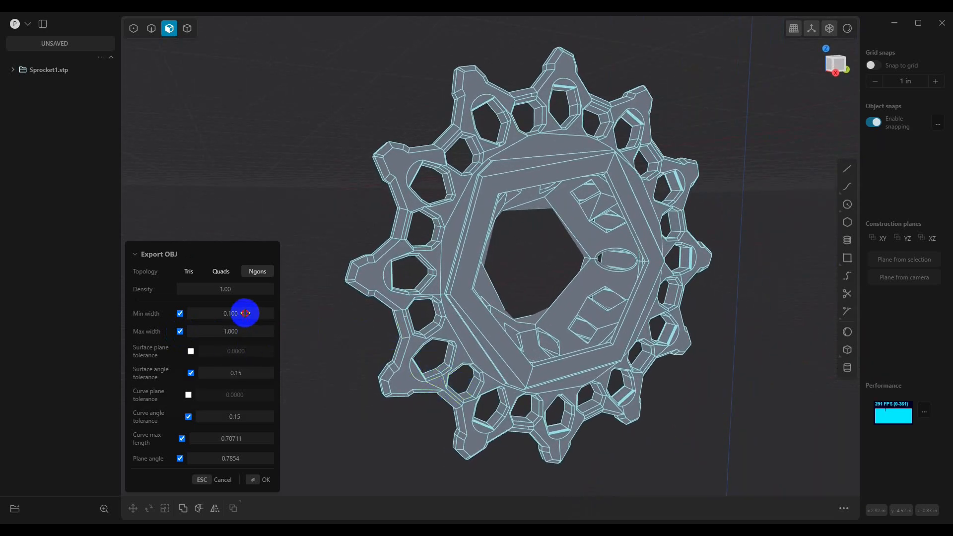
{"action": "left_click", "coordinate": [230, 312]}
{"action": "type", "text": "0.0001"}
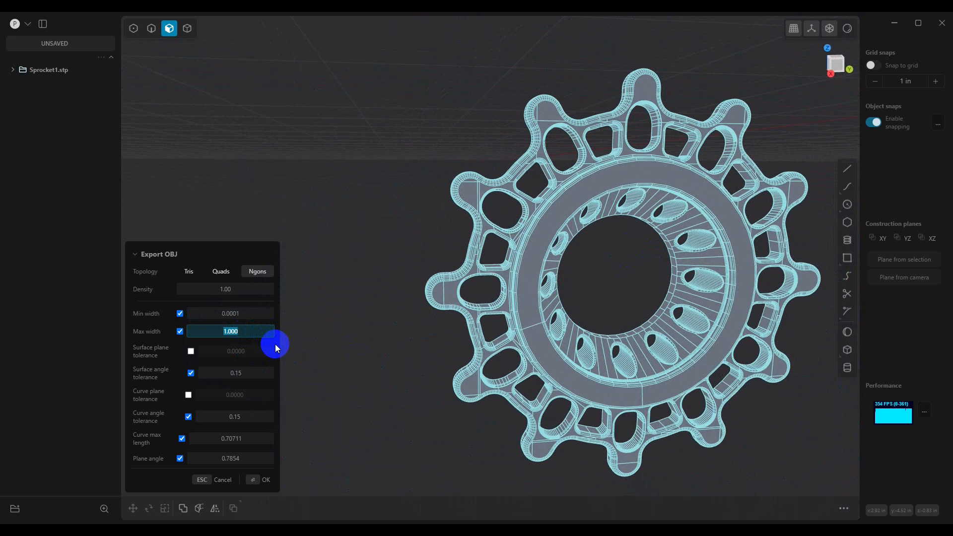
Step: Enter max width 0.001 and curve max length 0.00071, checking the denser mesh around the inner ring holes
{"action": "type", "text": "0"}
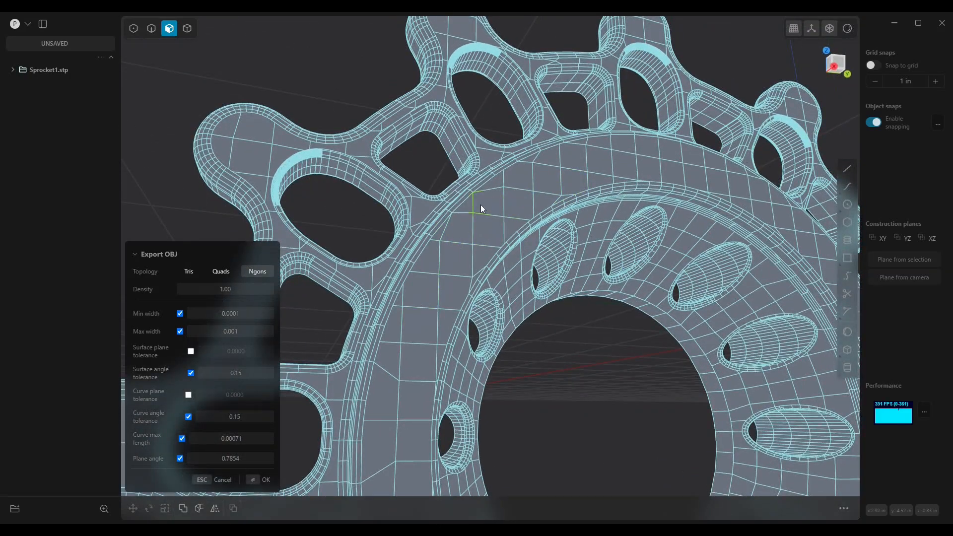
{"action": "mouse_move", "coordinate": [672, 161]}
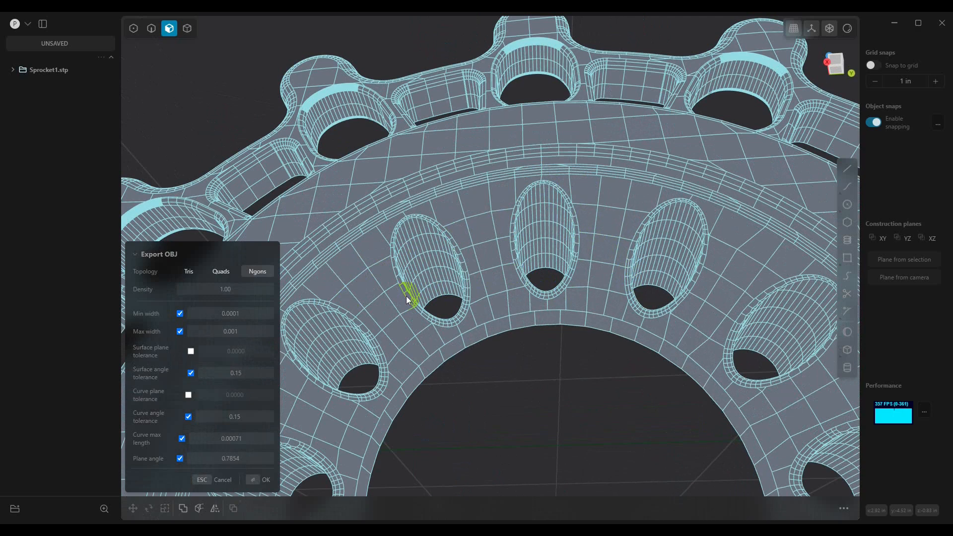
{"action": "left_click_drag", "start_coordinate": [407, 301], "coordinate": [446, 372]}
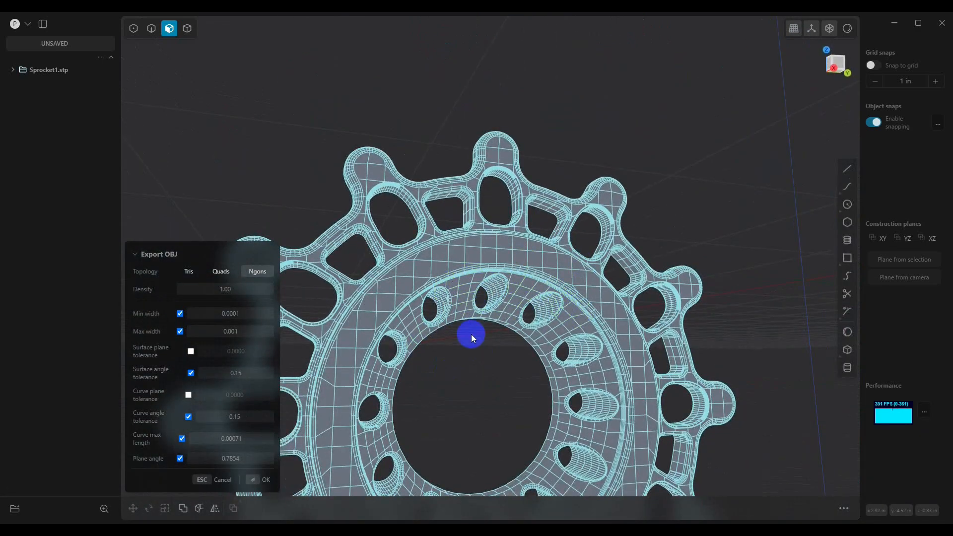
{"action": "mouse_move", "coordinate": [519, 286]}
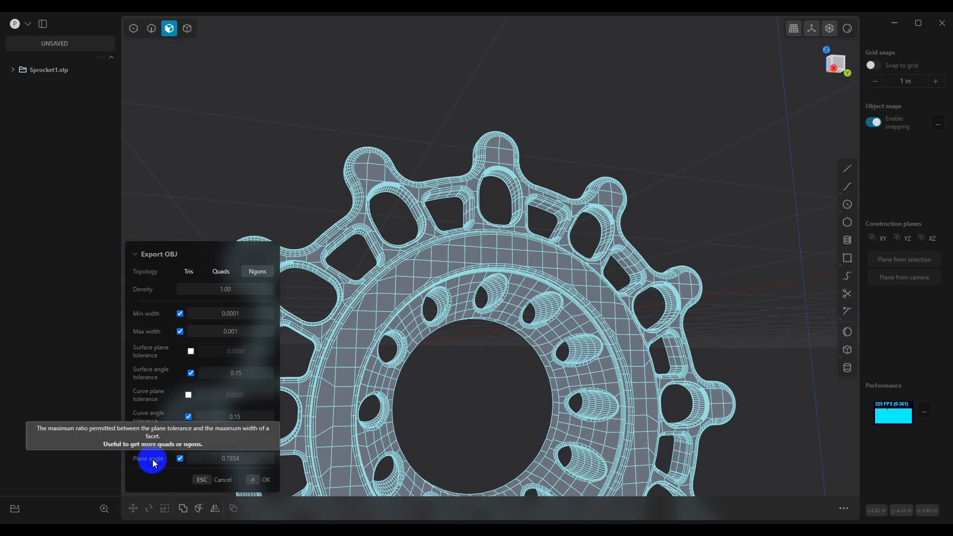
Step: Set the plane angle to 0.10 and confirm the n-gon OBJ export
{"action": "left_click", "coordinate": [251, 467]}
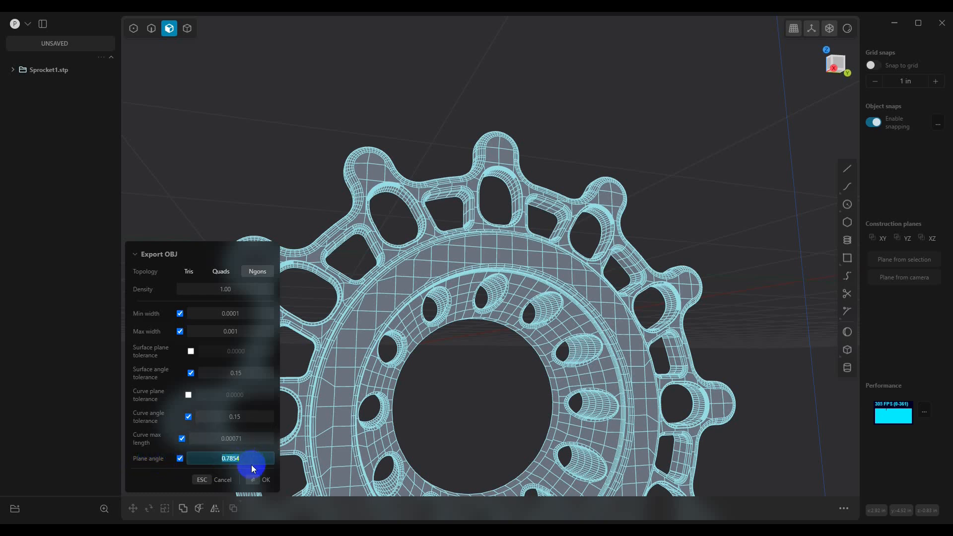
{"action": "type", "text": "0.0"}
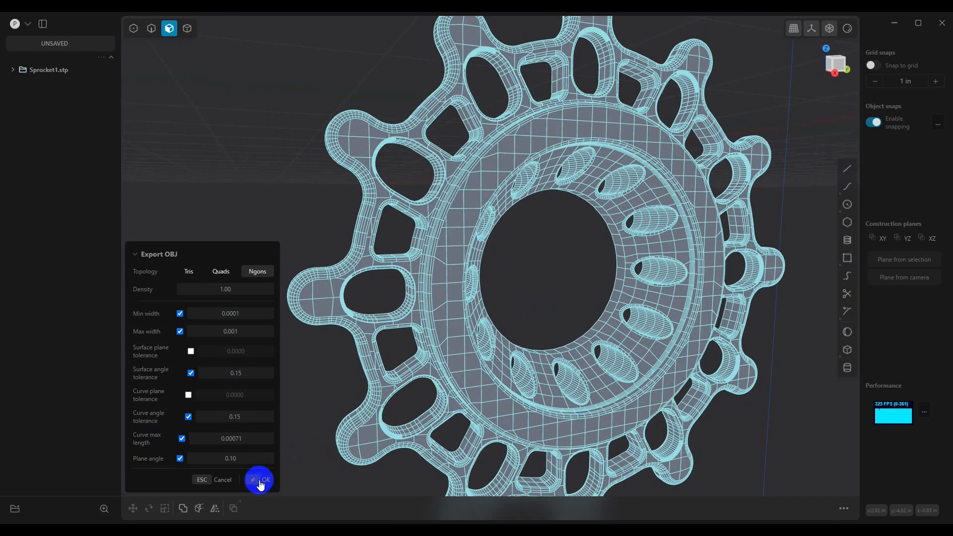
{"action": "left_click", "coordinate": [259, 480]}
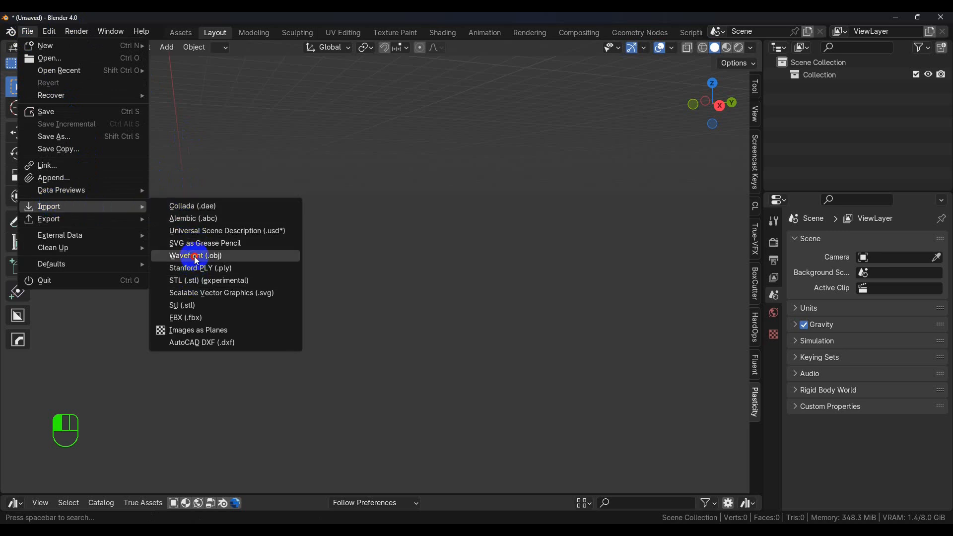
Step: Import Sprocket1.obj from the Desktop as a Wavefront OBJ into the Blender scene
{"action": "left_click", "coordinate": [195, 256]}
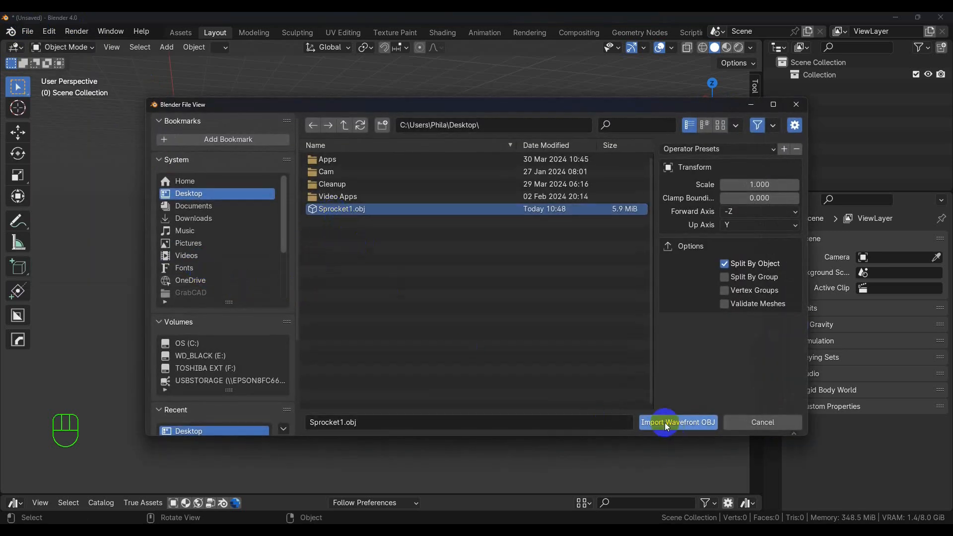
{"action": "left_click", "coordinate": [677, 422]}
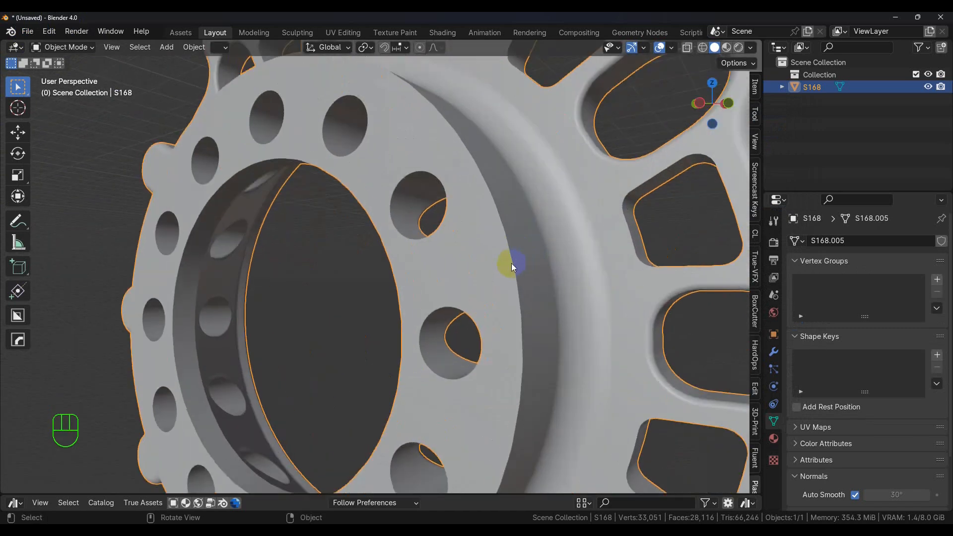
{"action": "left_click_drag", "start_coordinate": [512, 267], "coordinate": [492, 193]}
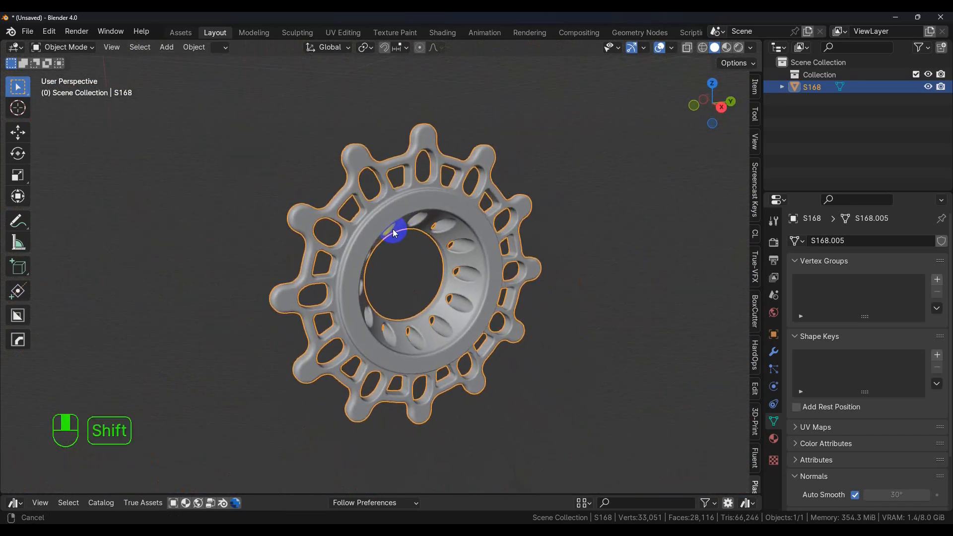
{"action": "left_click_drag", "start_coordinate": [392, 232], "coordinate": [414, 243]}
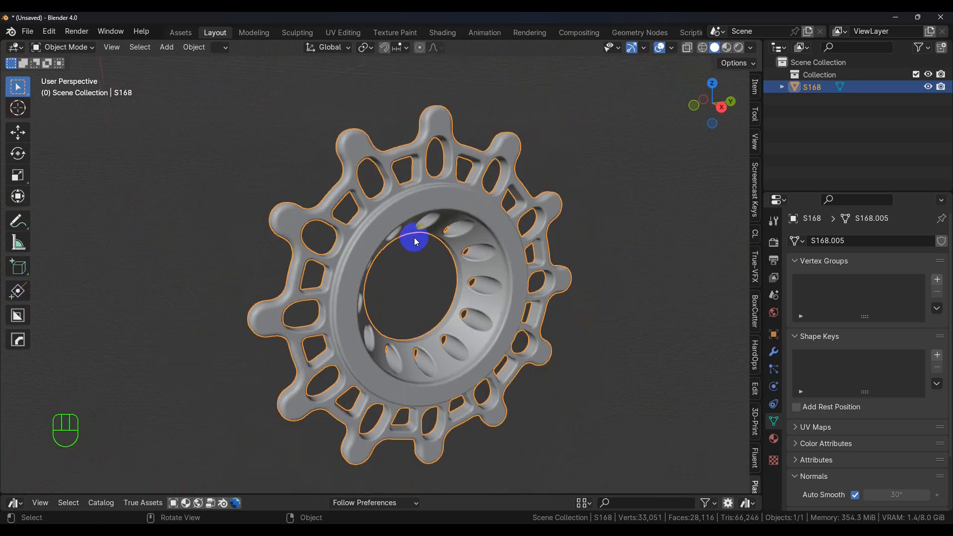
{"action": "mouse_move", "coordinate": [406, 255]}
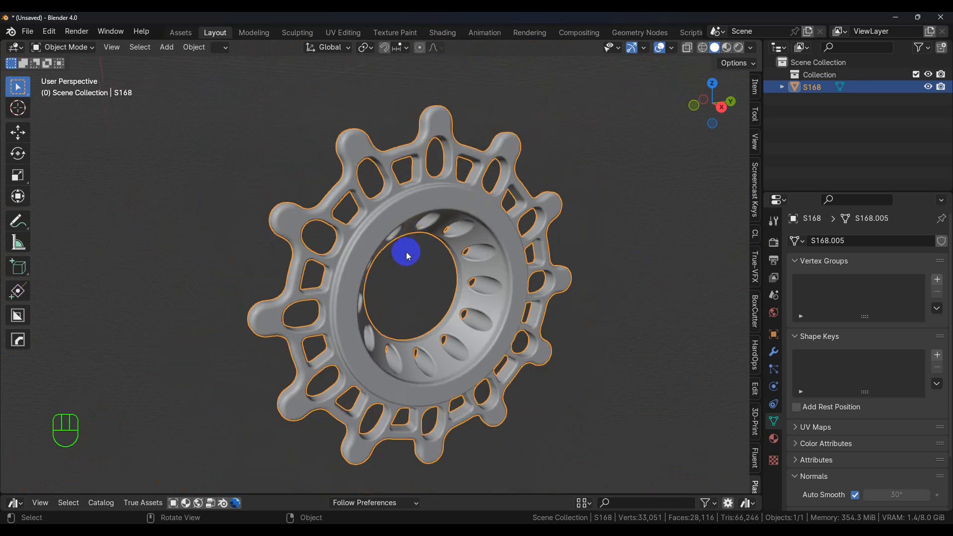